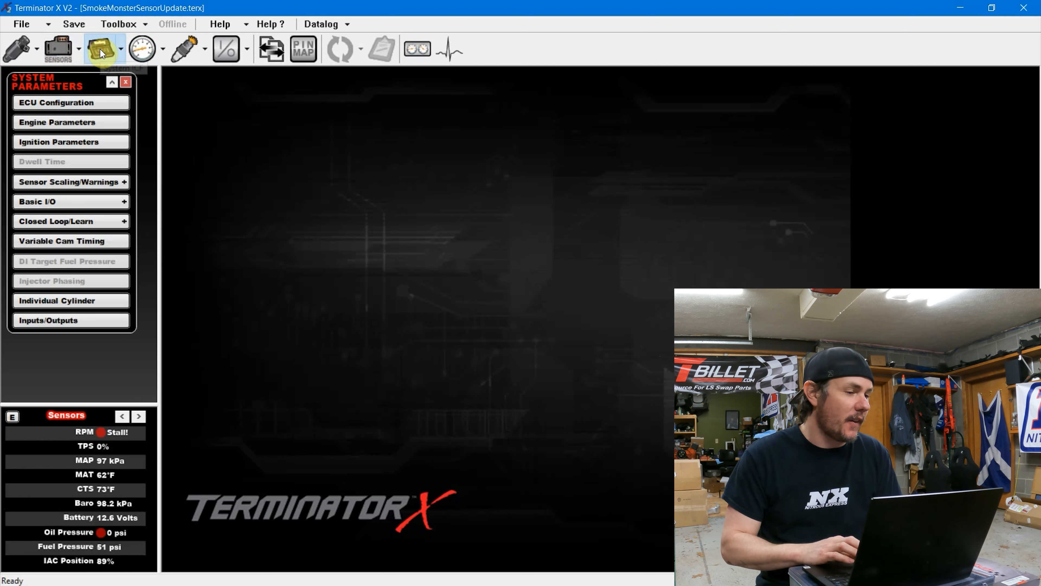
Step: Bring up the Ignition Parameters and start configuring the CUSTOM ignition type
click(58, 142)
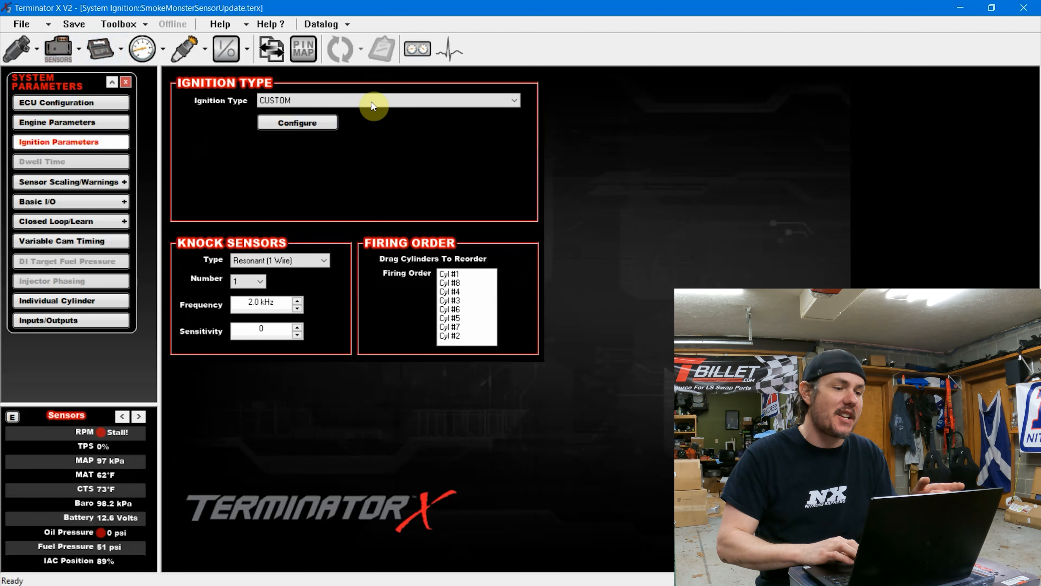
click(513, 100)
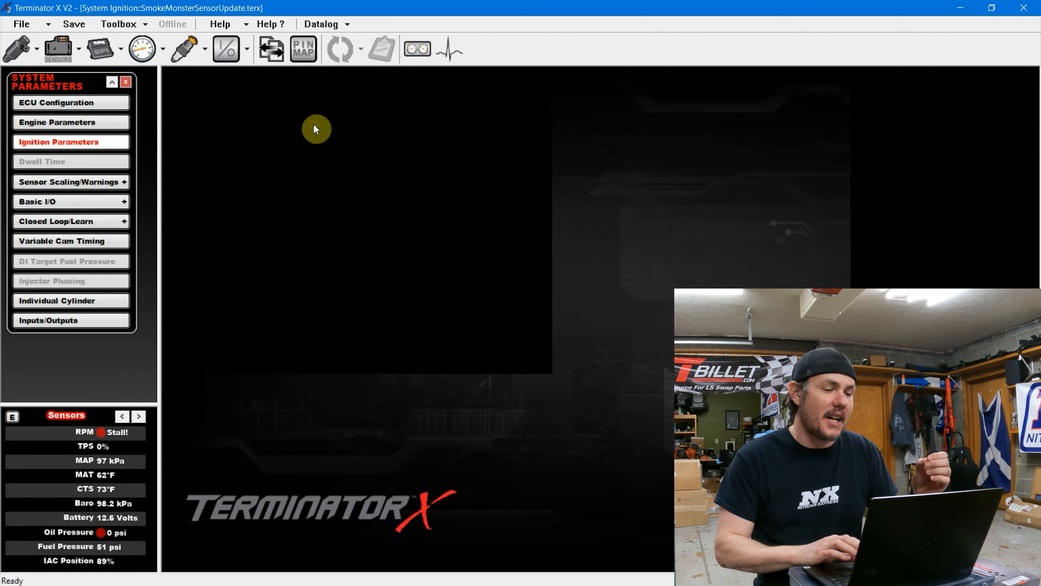
Step: Show the custom ignition's Output Setup Type list with DIS Coil on Plug selected
click(71, 142)
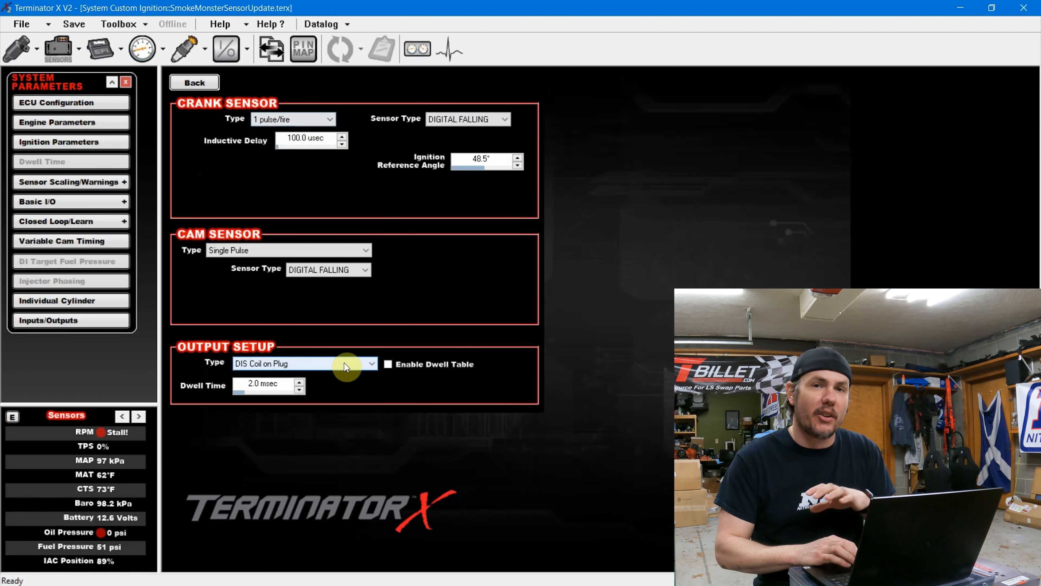
click(371, 363)
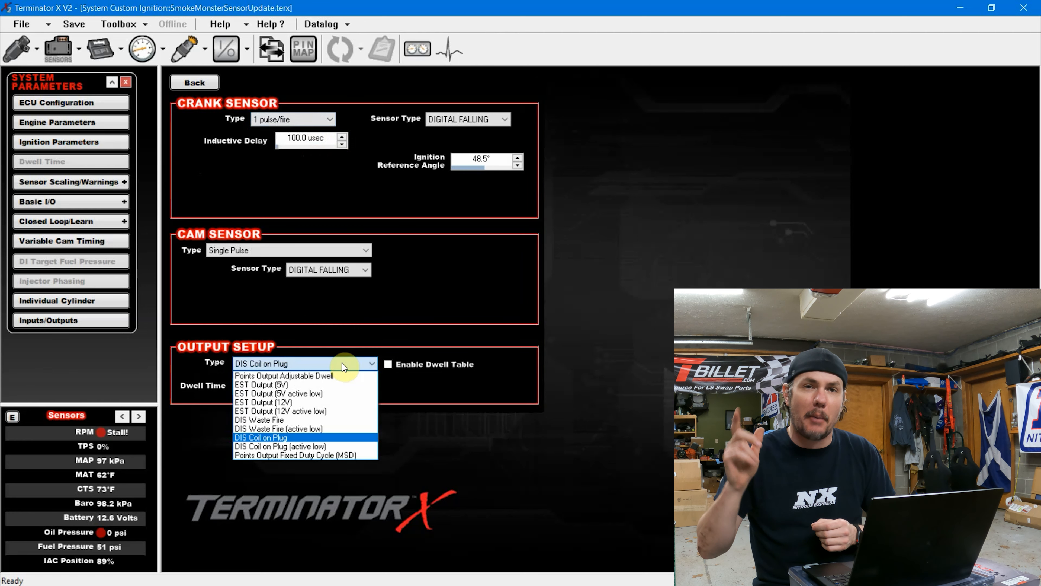
mouse_move(441, 280)
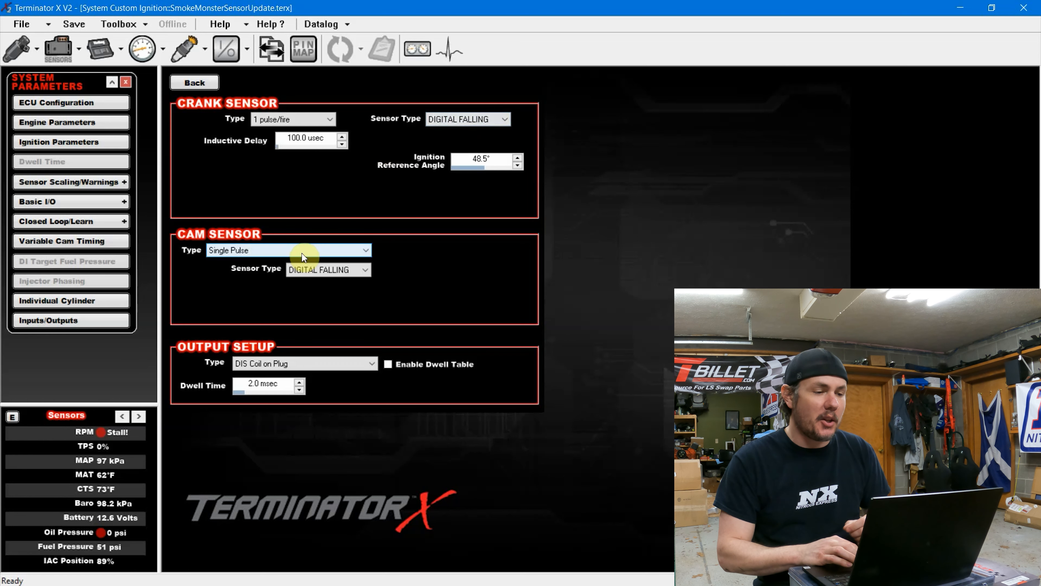
mouse_move(350, 207)
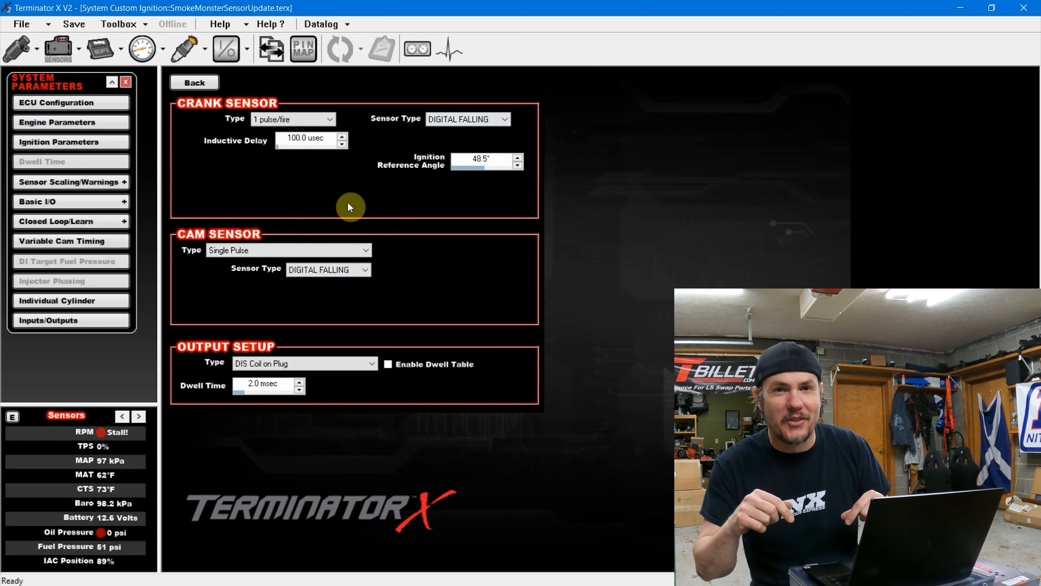
mouse_move(437, 177)
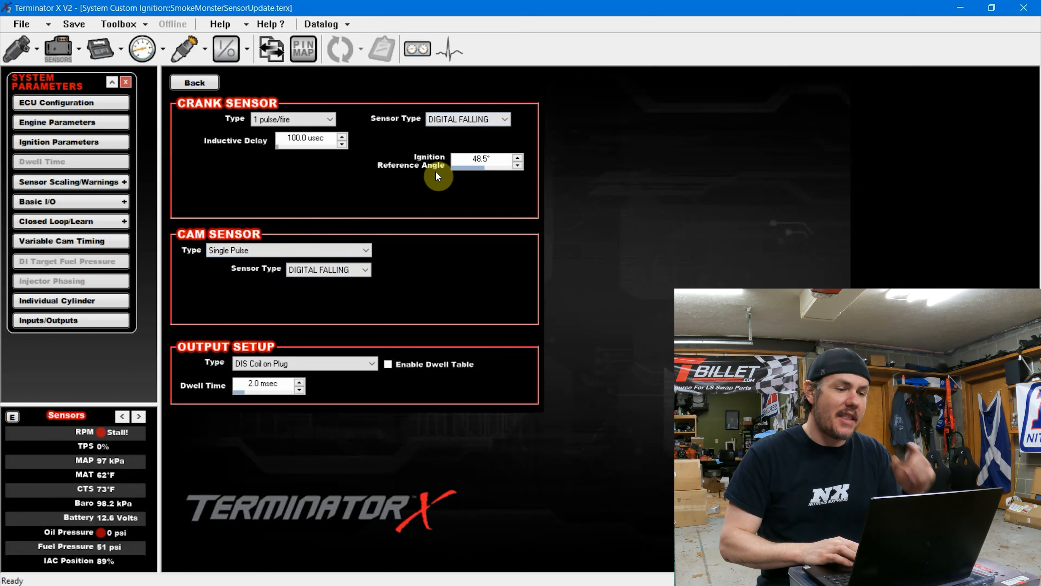
mouse_move(435, 188)
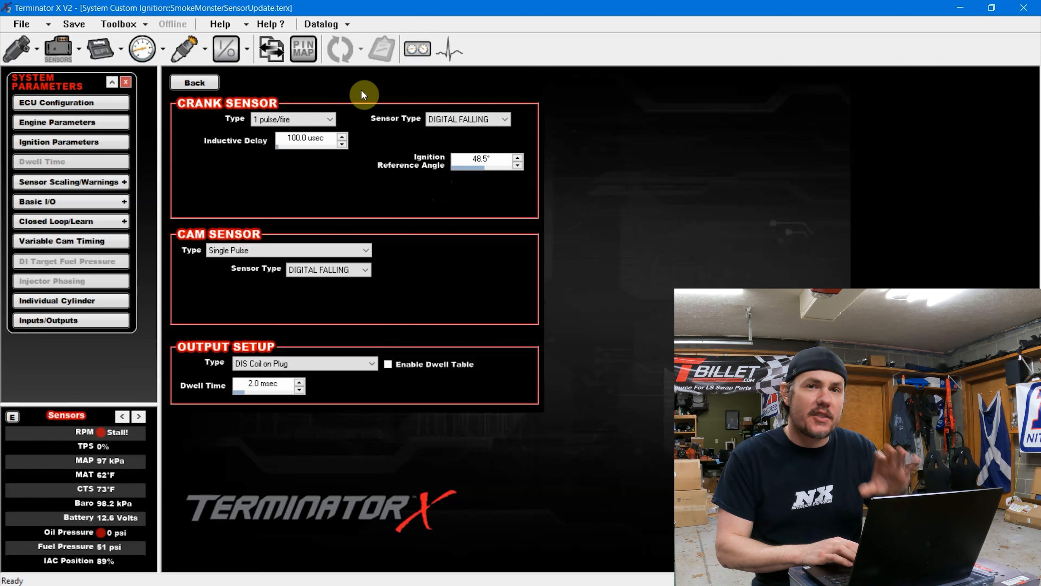
mouse_move(342, 44)
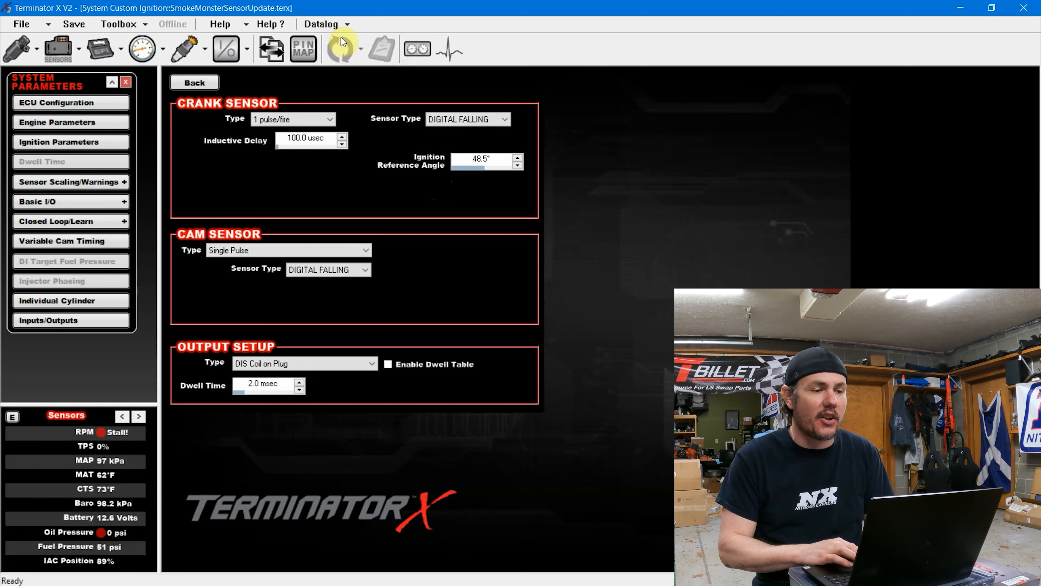
mouse_move(361, 56)
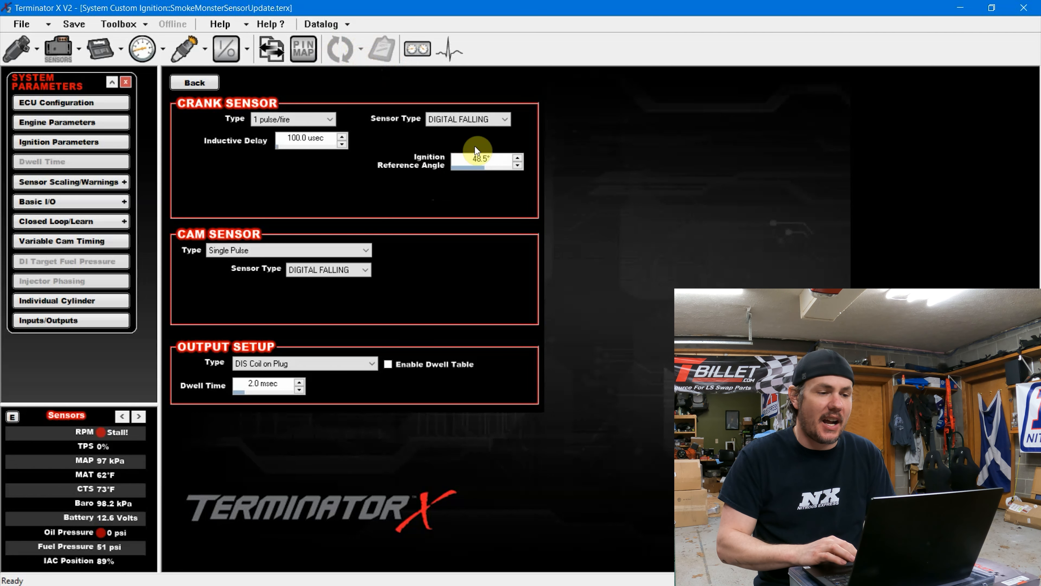
mouse_move(496, 180)
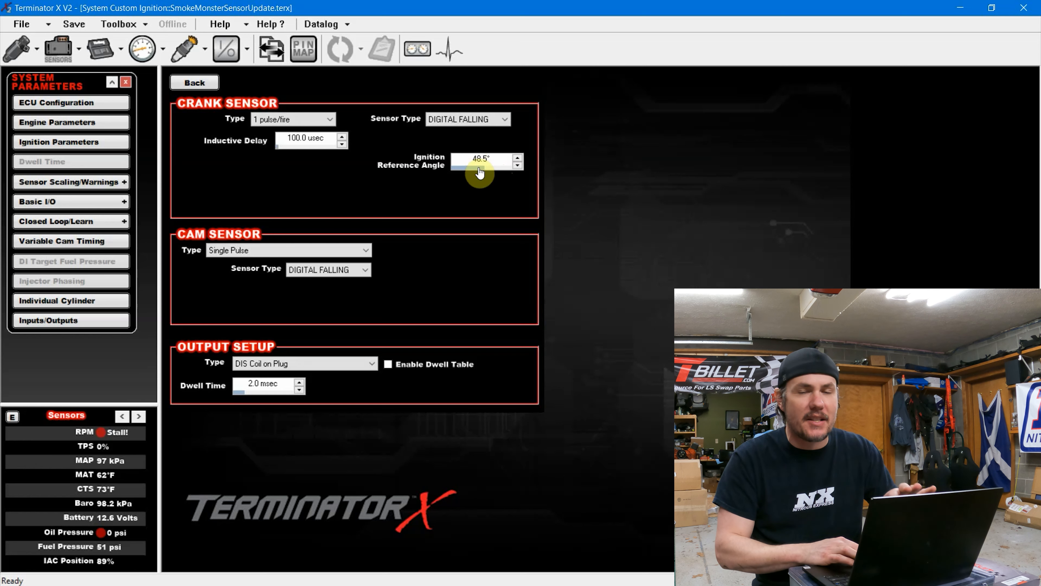
mouse_move(485, 175)
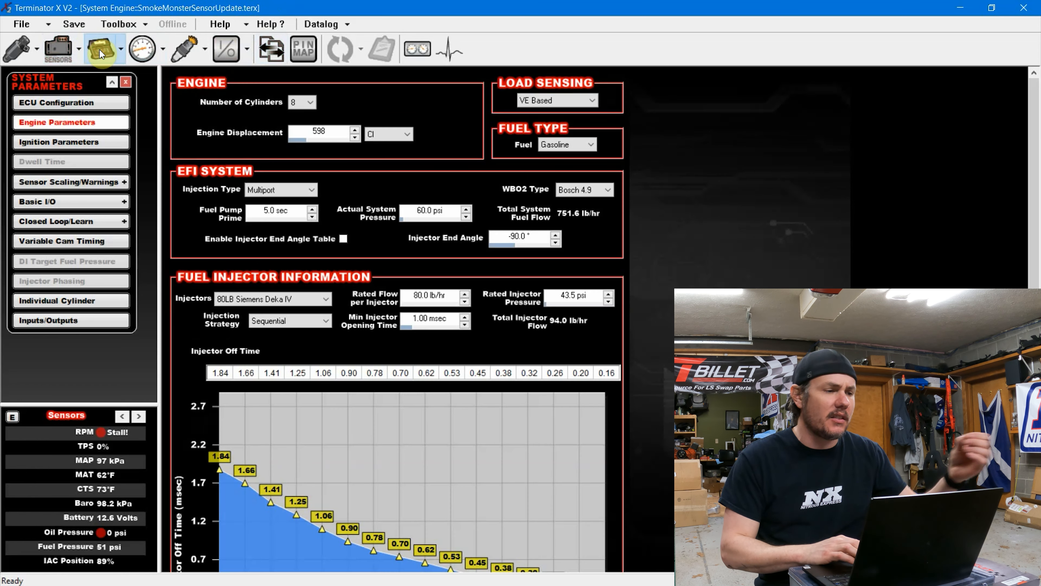
Step: View the Base Fuel VE table from ECU Configuration's Fuel section
click(71, 103)
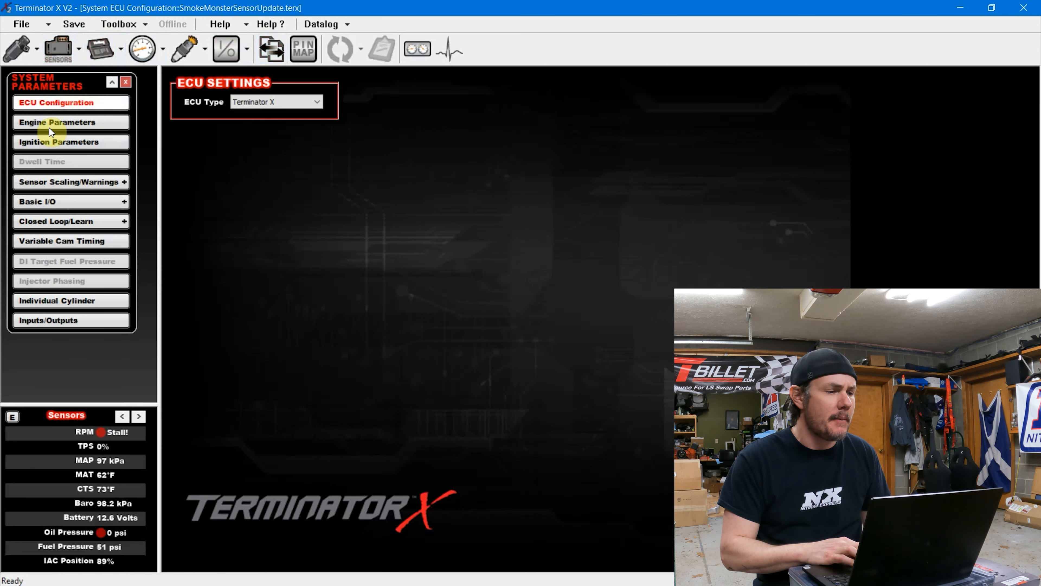
click(57, 123)
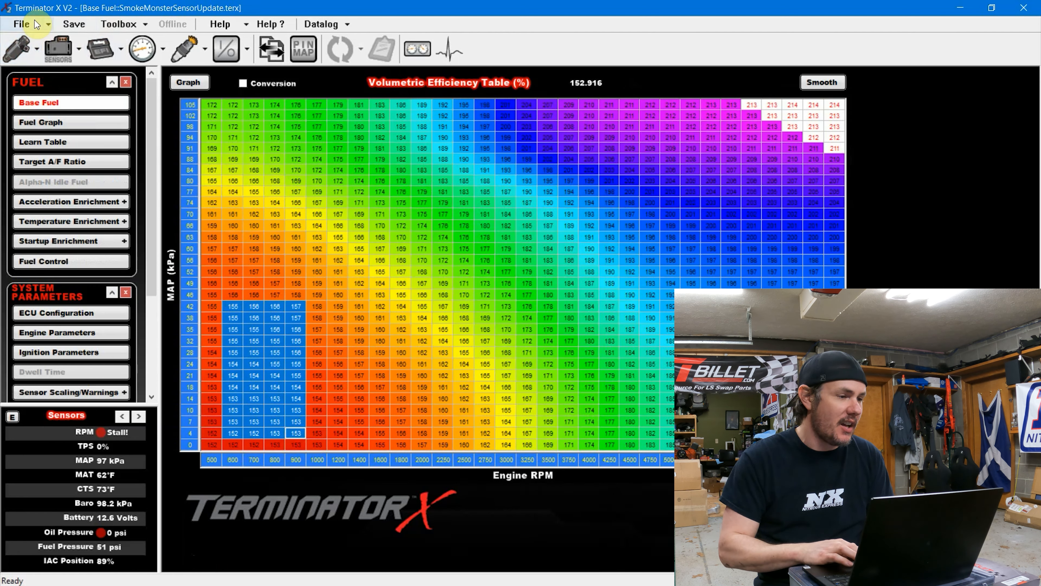
Step: Load SmokeMonsterFirstStart.terx and view its base fuel table converted to fuel flow rate
click(22, 23)
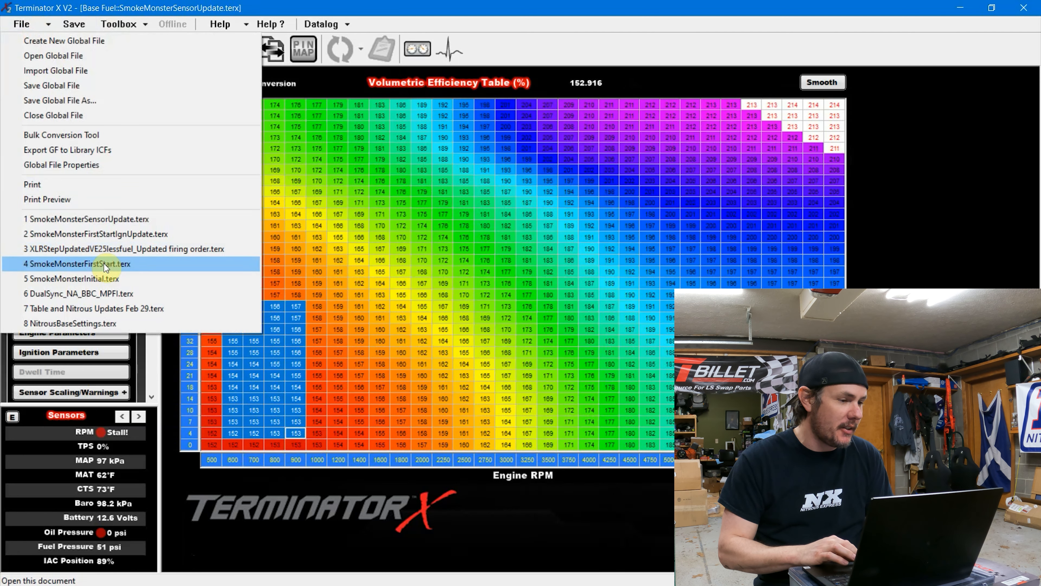
click(76, 264)
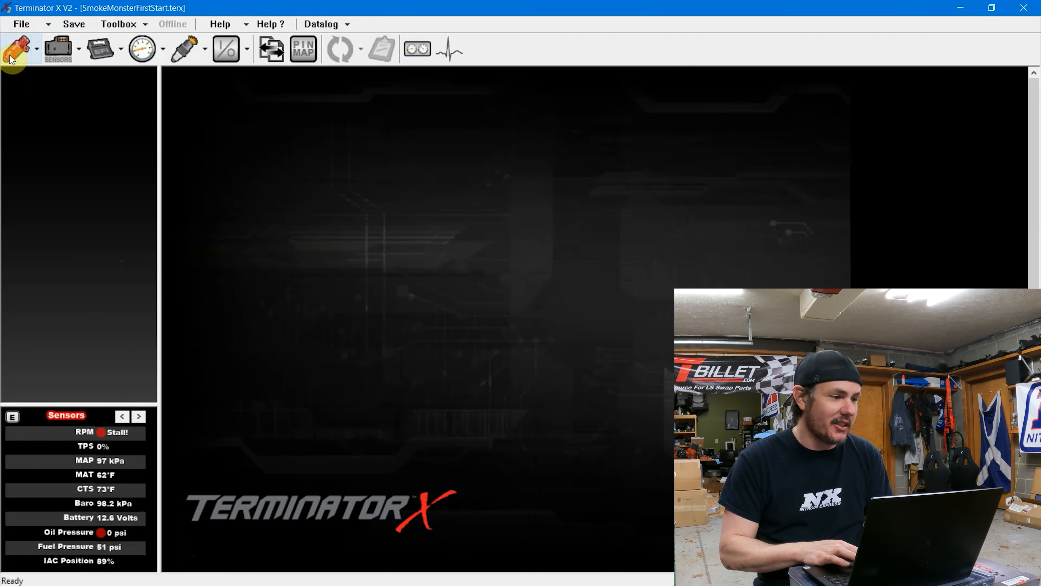
click(16, 50)
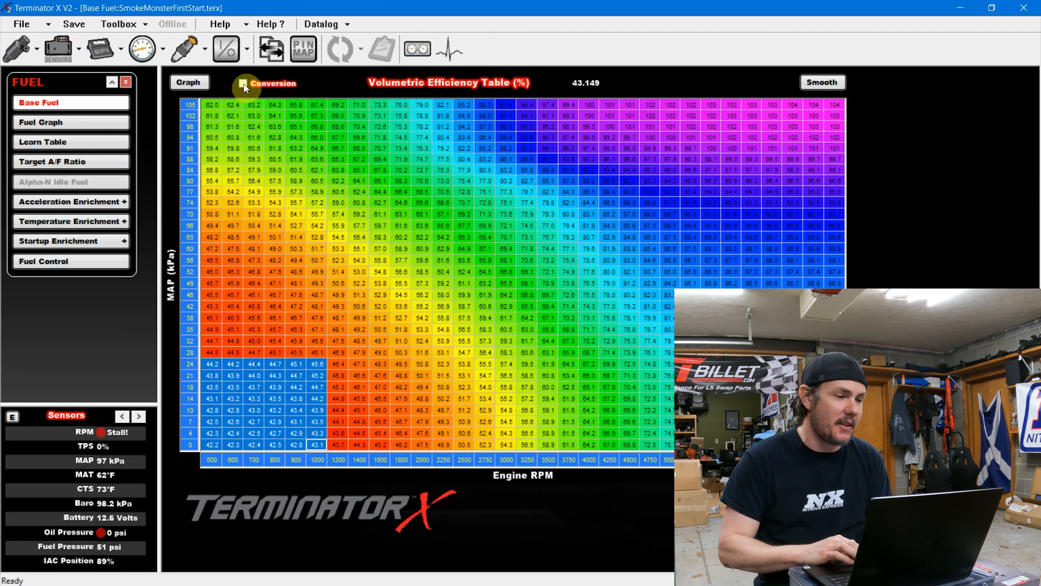
click(242, 84)
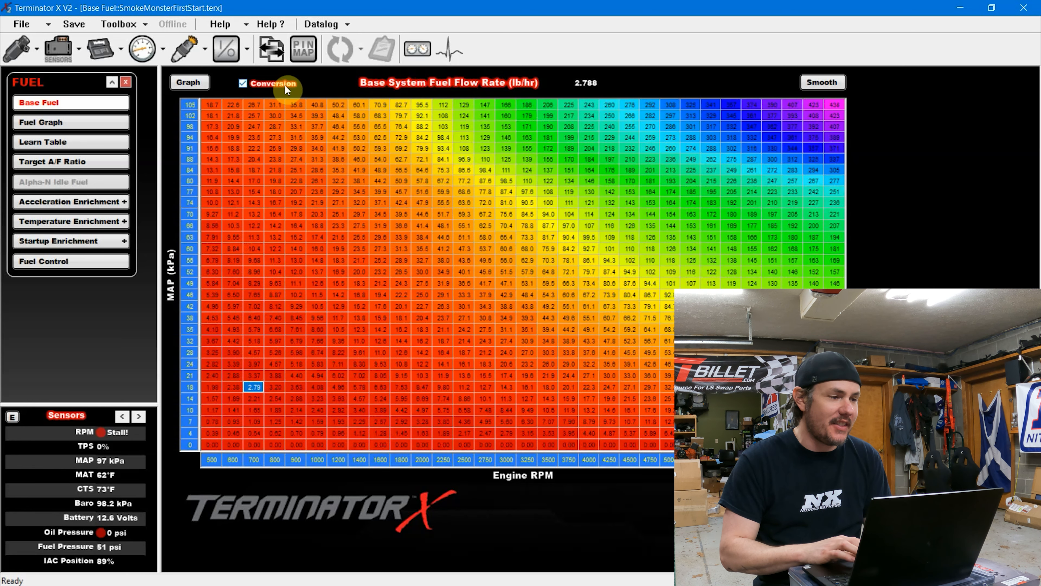
click(23, 24)
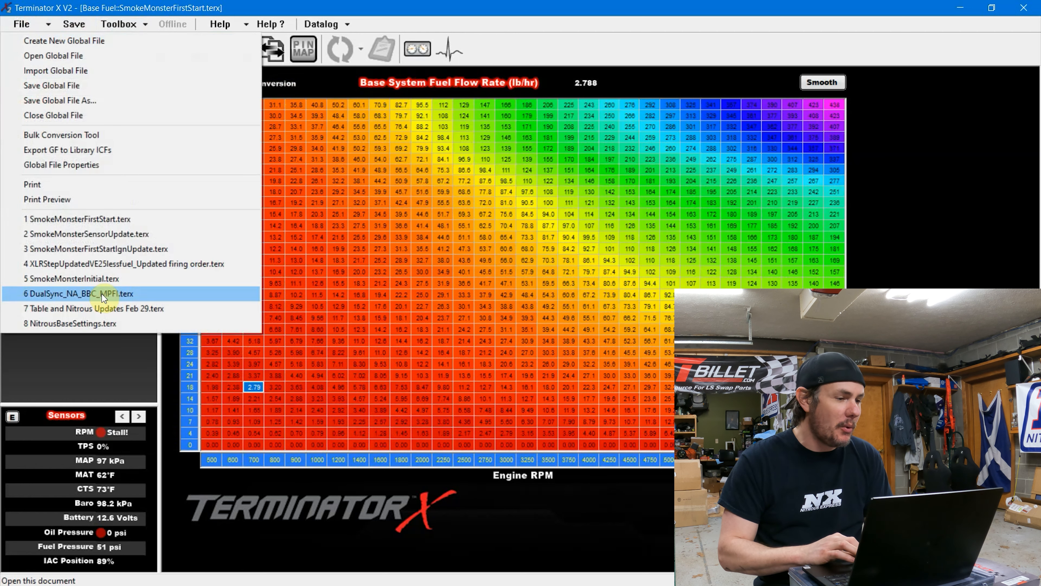
Step: Reload SmokeMonsterSensorUpdate.terx, show its base fuel as VE, then view Startup Enrichment cranking fuel
click(84, 235)
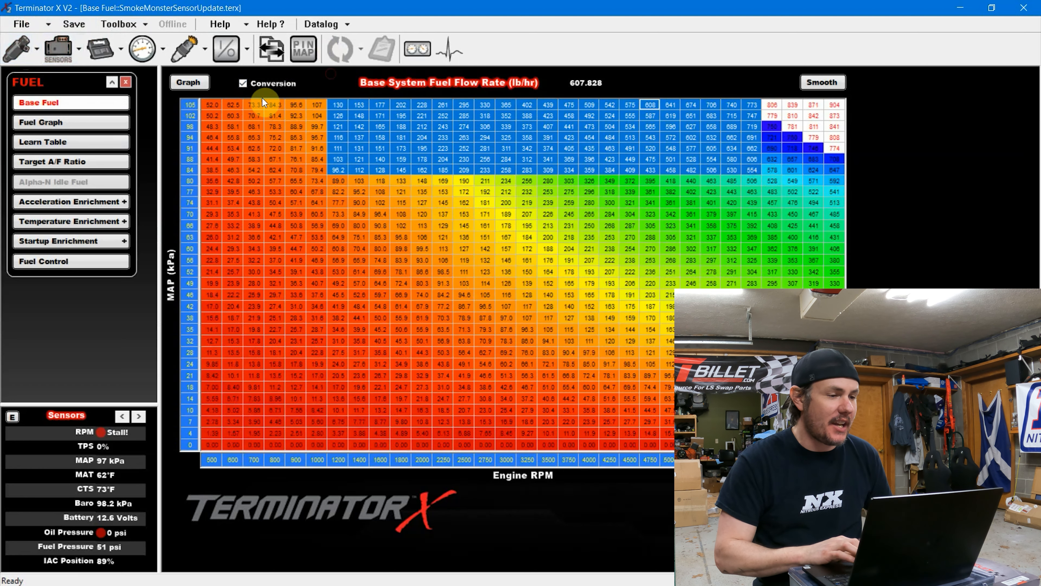
click(242, 84)
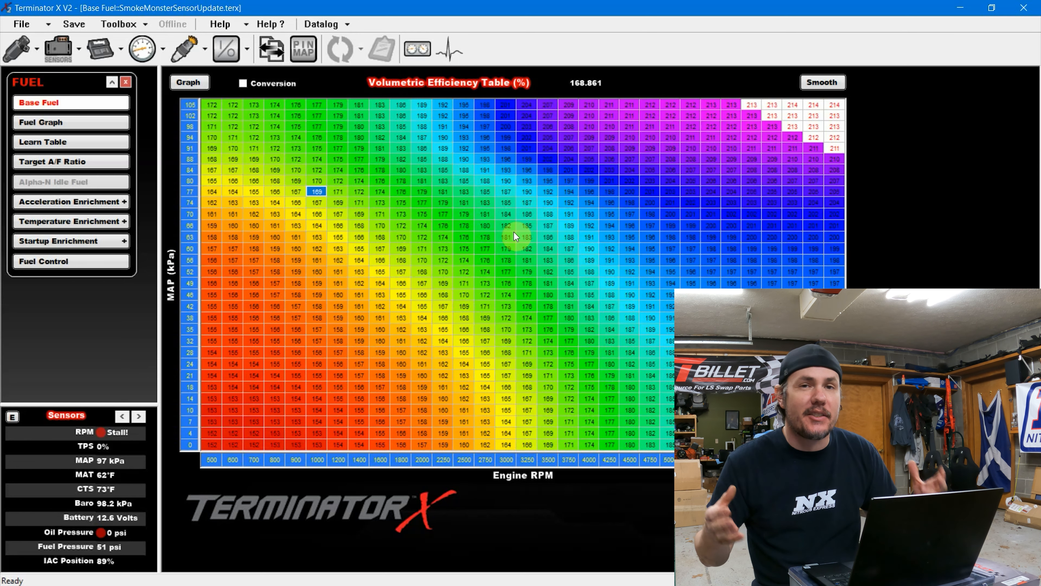
mouse_move(664, 186)
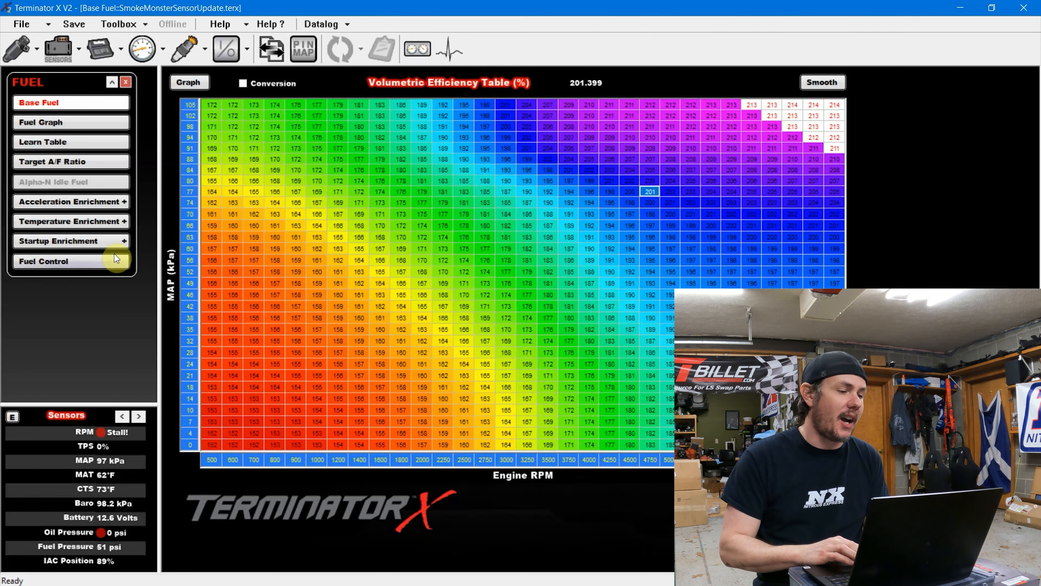
click(67, 240)
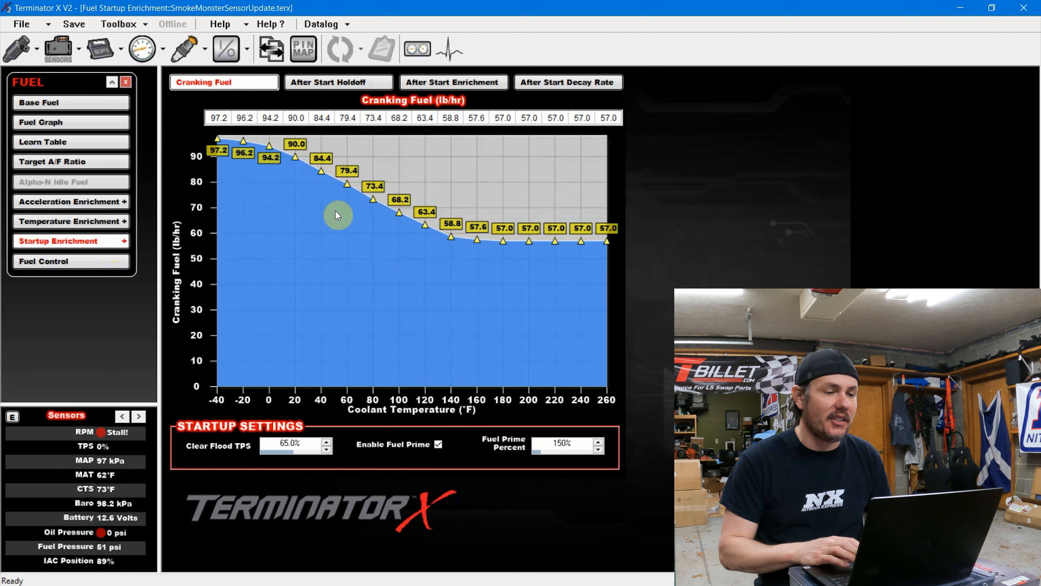